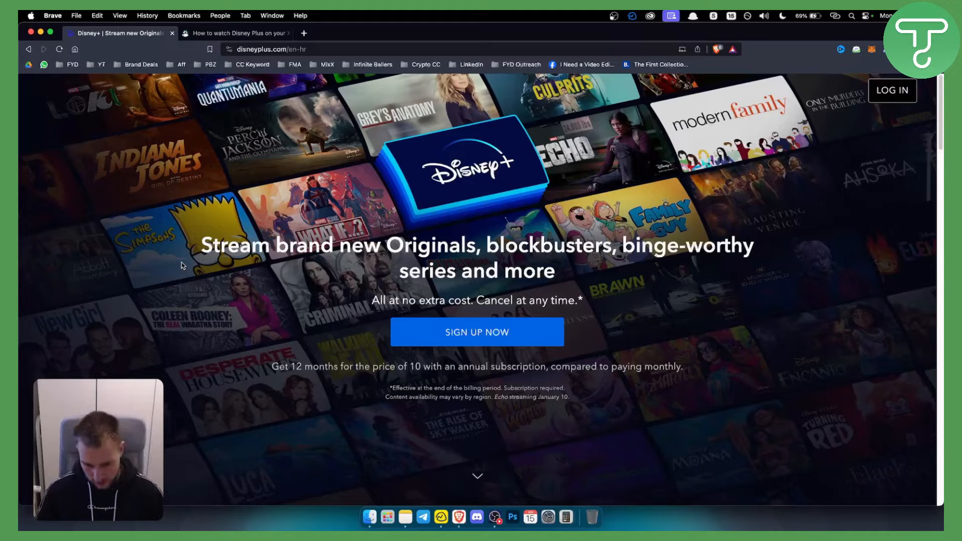
{"action": "mouse_move", "coordinate": [185, 261]}
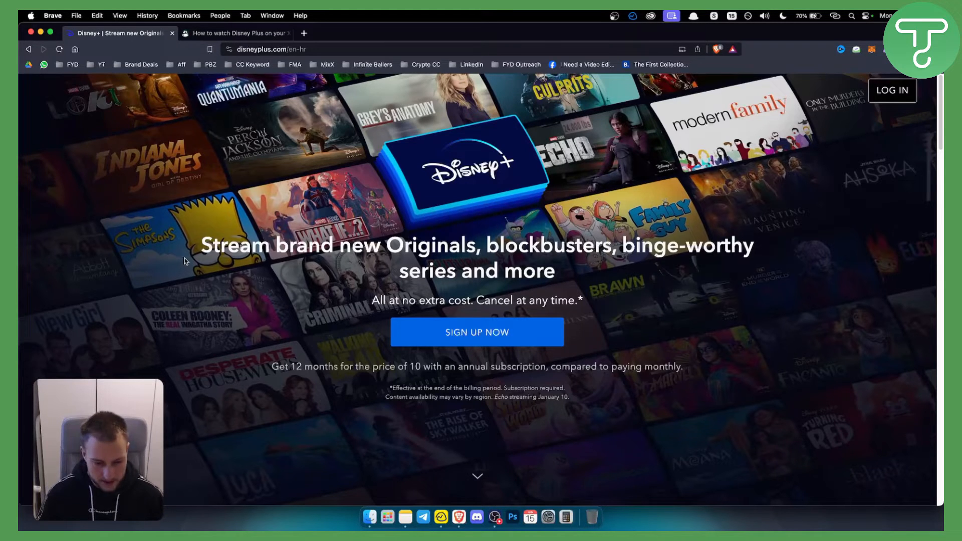
- Highlight the intro notes: Disney Plus is a free app, new Disney accounts, subscribe beforehand
{"action": "left_click", "coordinate": [237, 33]}
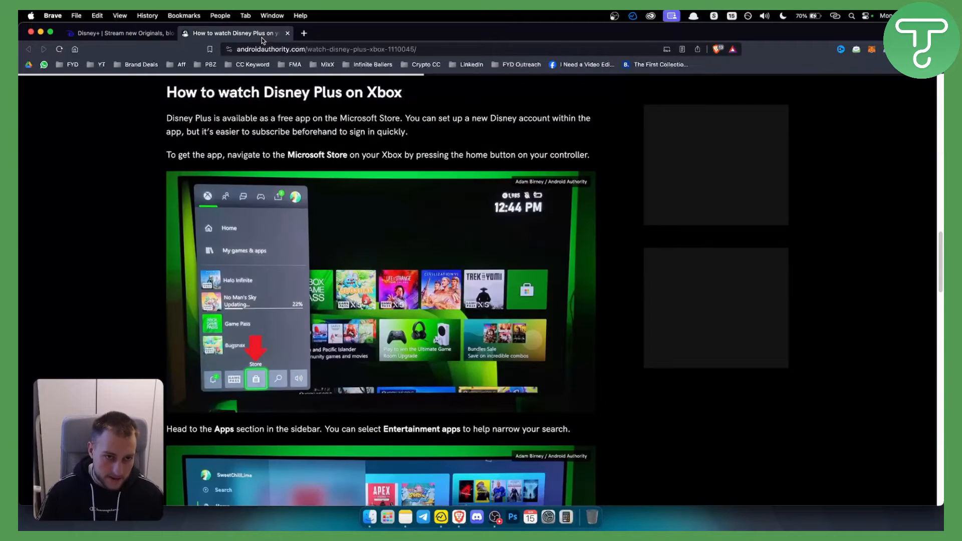
{"action": "left_click_drag", "start_coordinate": [215, 119], "coordinate": [298, 118]}
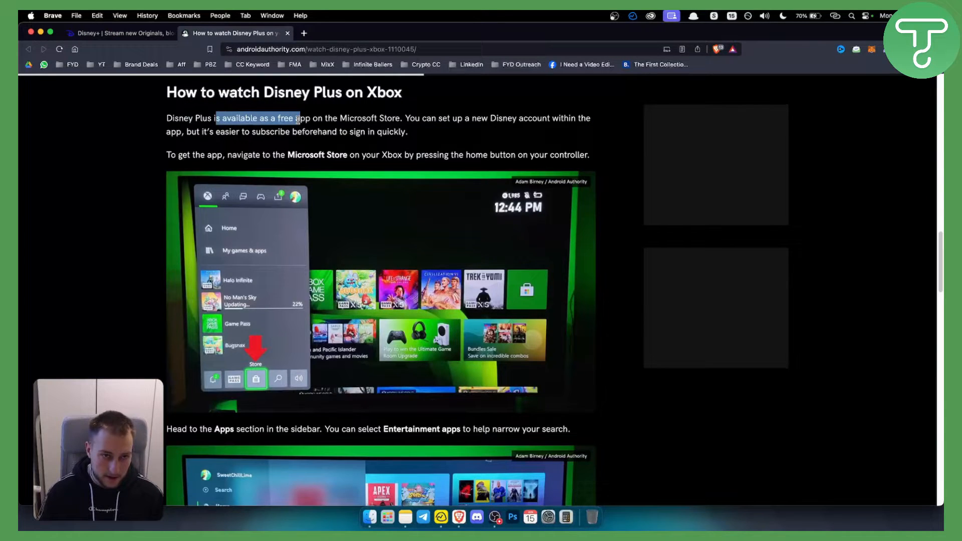
{"action": "left_click_drag", "start_coordinate": [295, 119], "coordinate": [402, 118]}
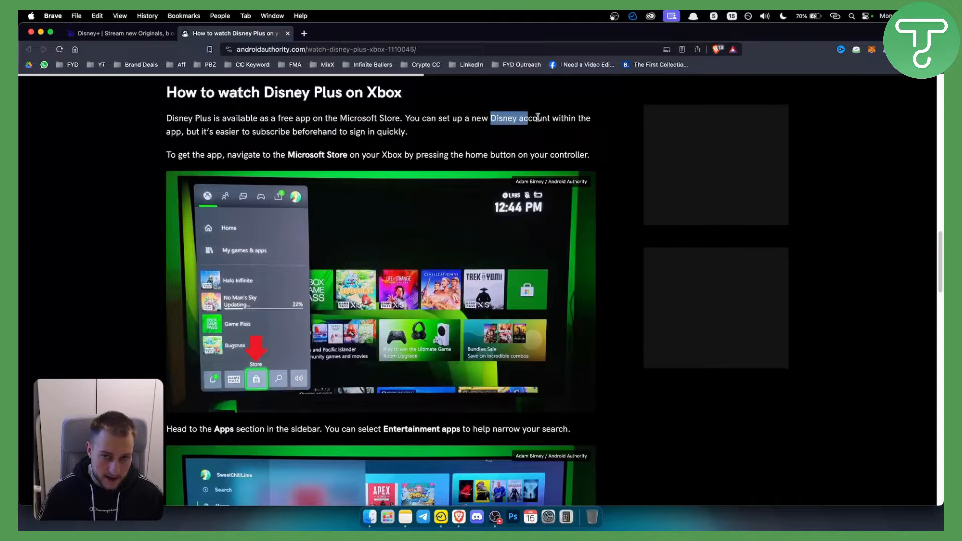
{"action": "left_click_drag", "start_coordinate": [539, 118], "coordinate": [364, 132]}
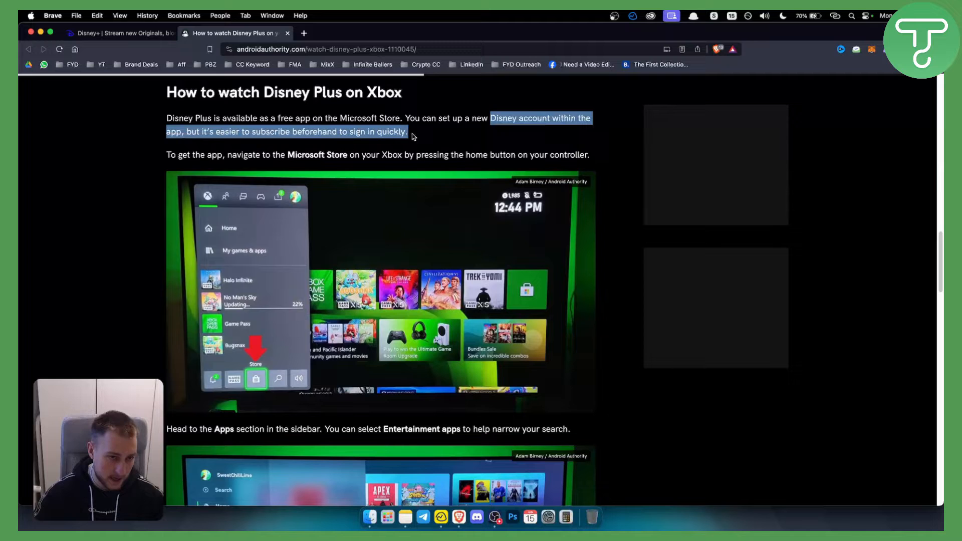
- Highlight the first step's instruction to open the Microsoft Store on the Xbox
{"action": "left_click", "coordinate": [234, 154]}
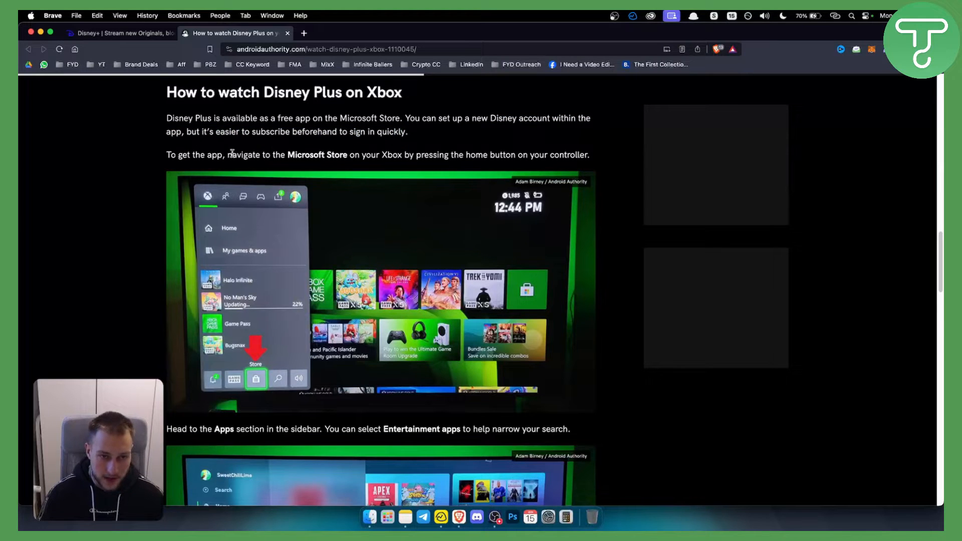
{"action": "left_click_drag", "start_coordinate": [228, 154], "coordinate": [348, 155]}
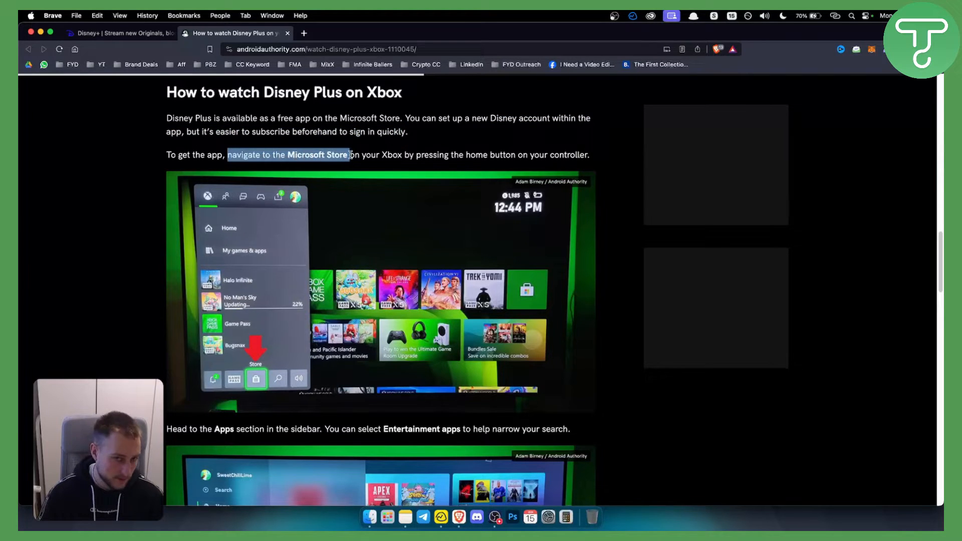
{"action": "left_click_drag", "start_coordinate": [350, 154], "coordinate": [512, 155]}
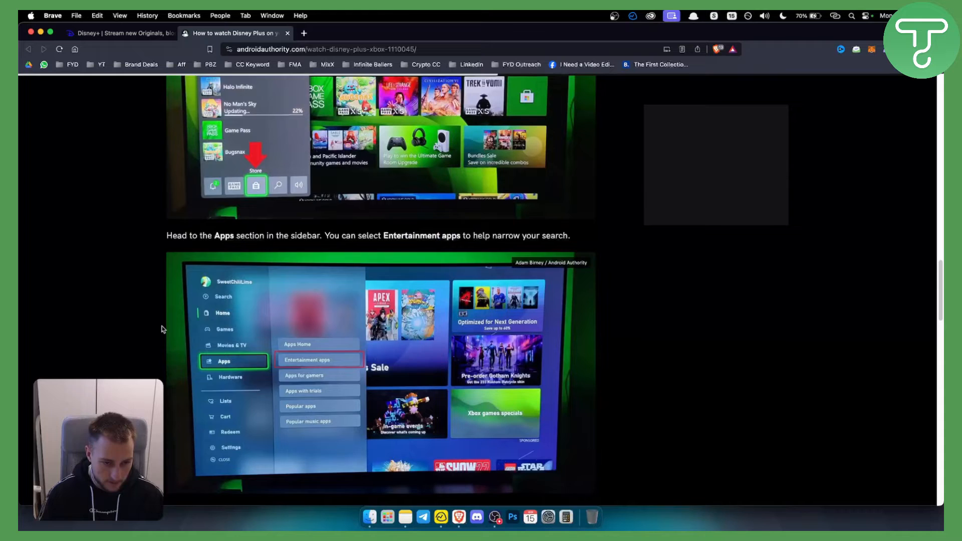
- Reach the 'Find the Disney Plus app and select Get' step with its screenshot
{"action": "scroll", "scroll_direction": "down", "scroll_amount": 3}
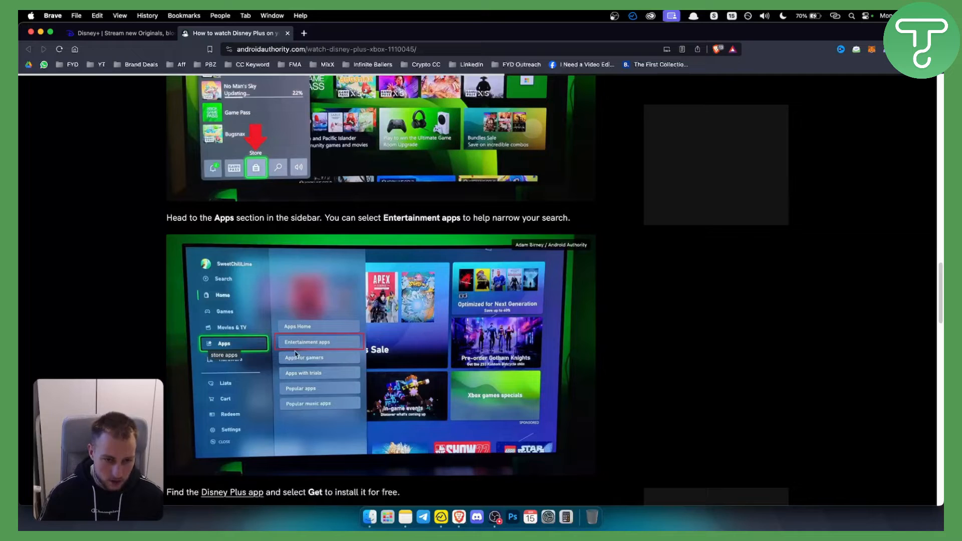
{"action": "mouse_move", "coordinate": [316, 329]}
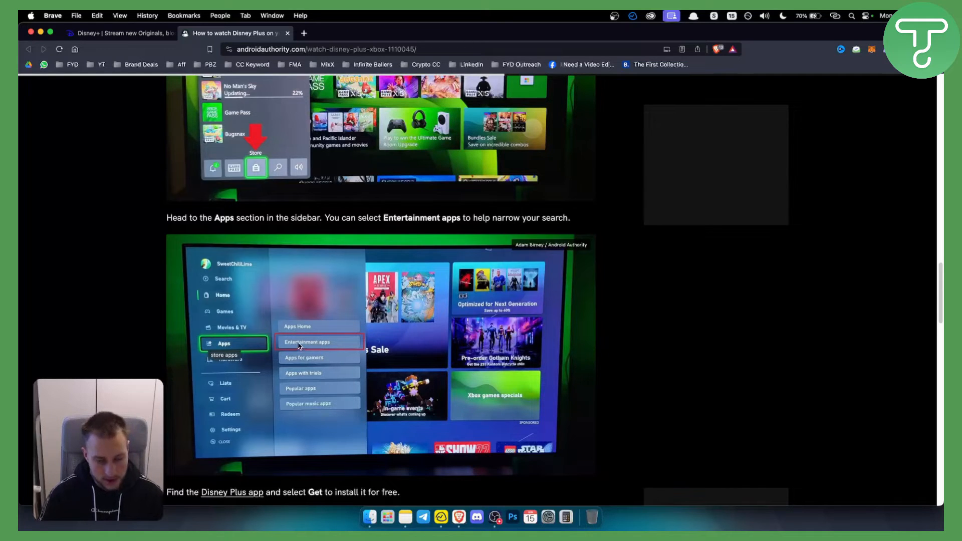
{"action": "scroll", "scroll_direction": "down", "scroll_amount": 3}
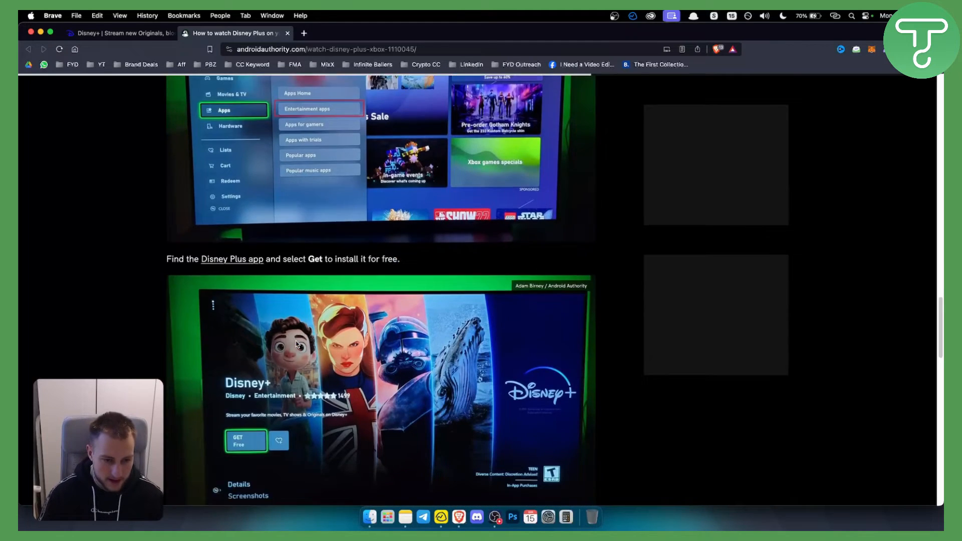
{"action": "scroll", "scroll_direction": "down", "scroll_amount": 3}
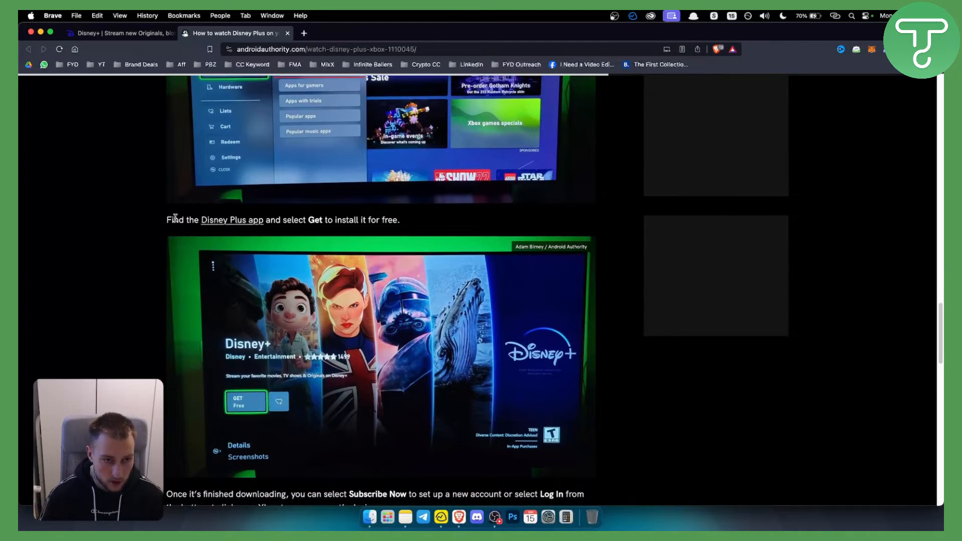
{"action": "double_click", "coordinate": [231, 219]}
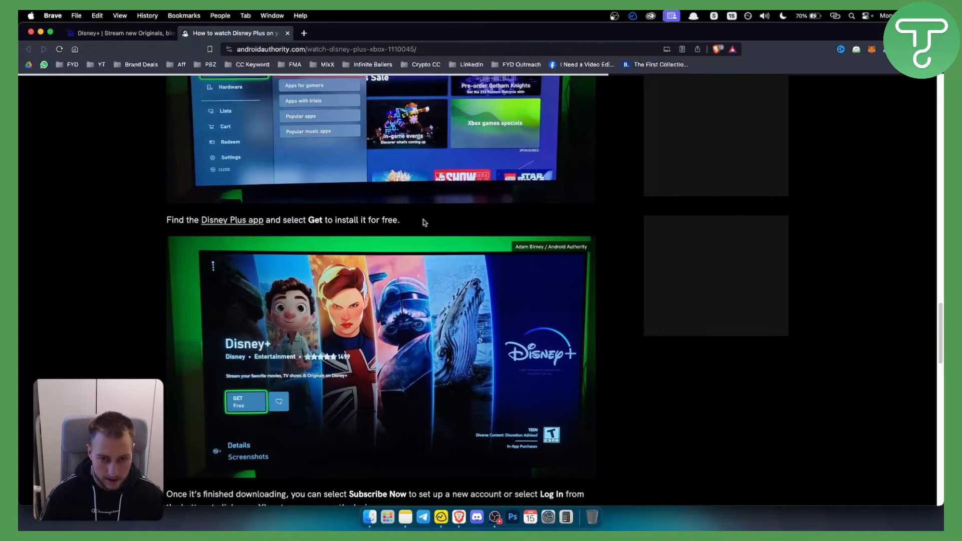
- Reach the 'Subscribe Now or Log In' step with the Disney+ welcome screen image
{"action": "scroll", "scroll_direction": "down", "scroll_amount": 3}
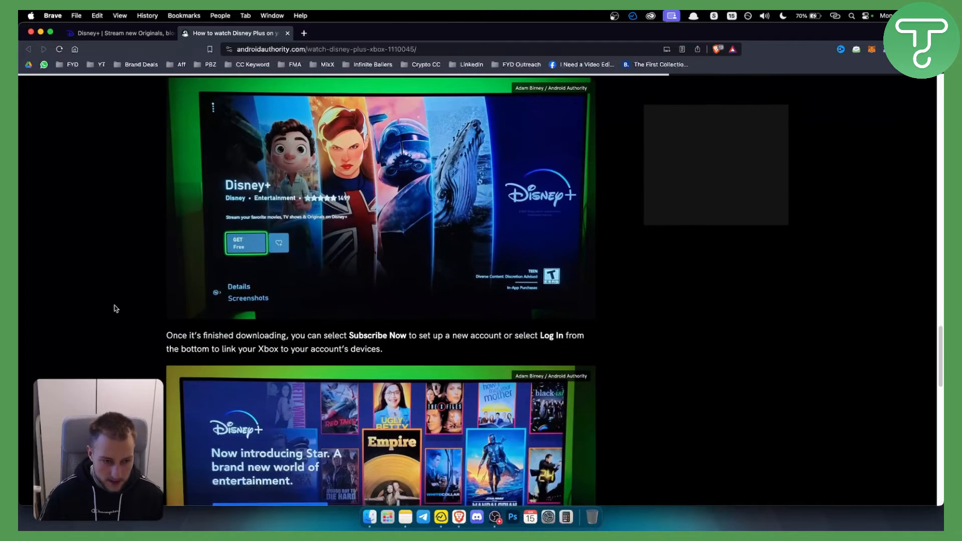
{"action": "scroll", "scroll_direction": "down", "scroll_amount": 3}
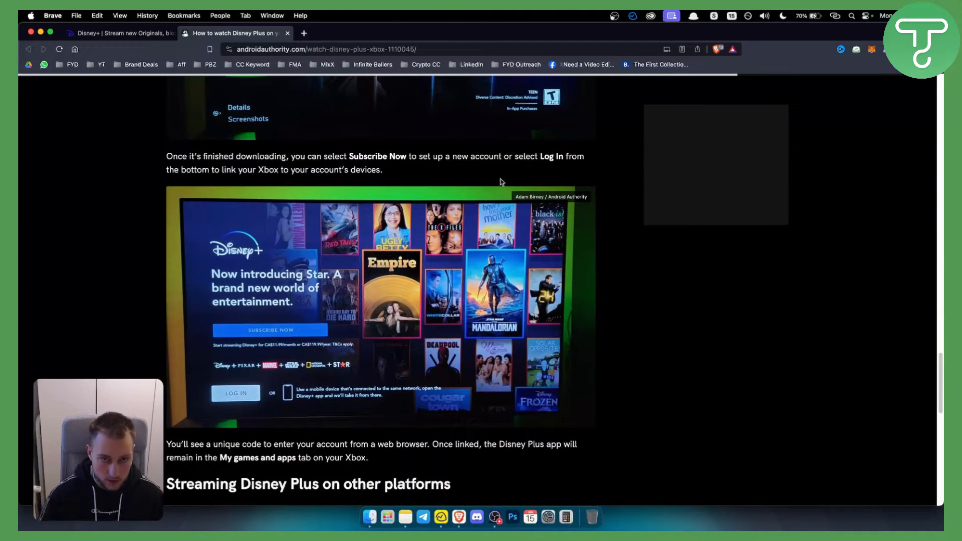
{"action": "mouse_move", "coordinate": [210, 347]}
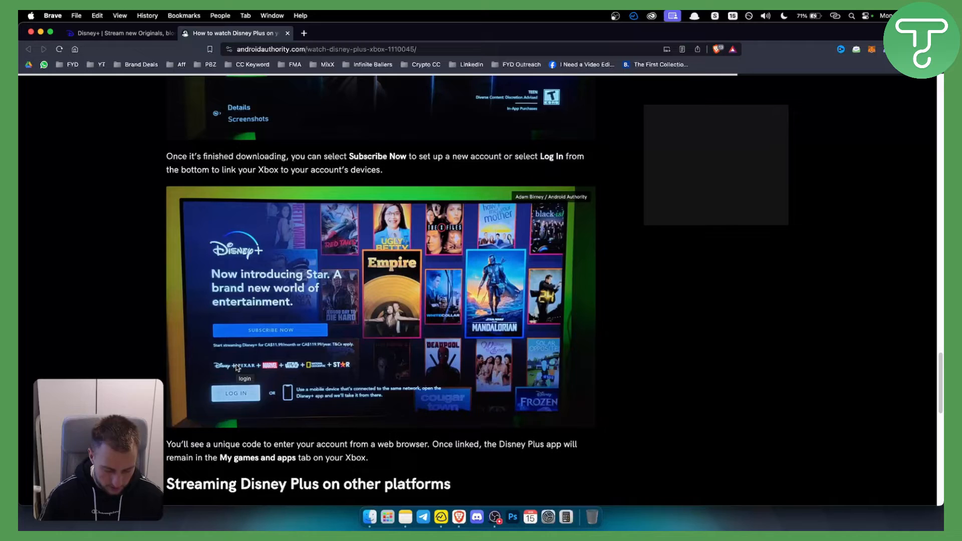
{"action": "mouse_move", "coordinate": [474, 220]}
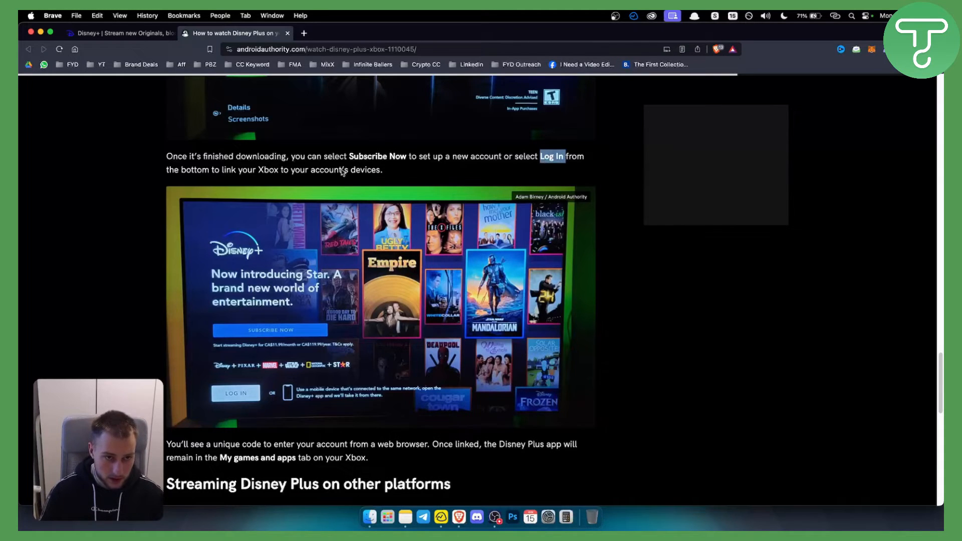
- Reach the unique-code linking step and highlight the 'My games and apps tab on your Xbox' mention
{"action": "scroll", "scroll_direction": "down", "scroll_amount": 3}
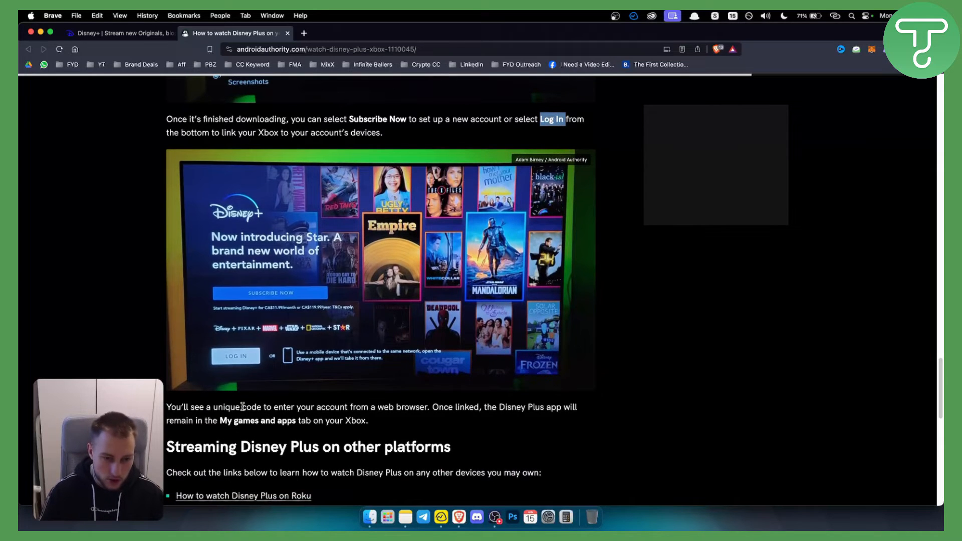
{"action": "left_click_drag", "start_coordinate": [241, 407], "coordinate": [431, 407]}
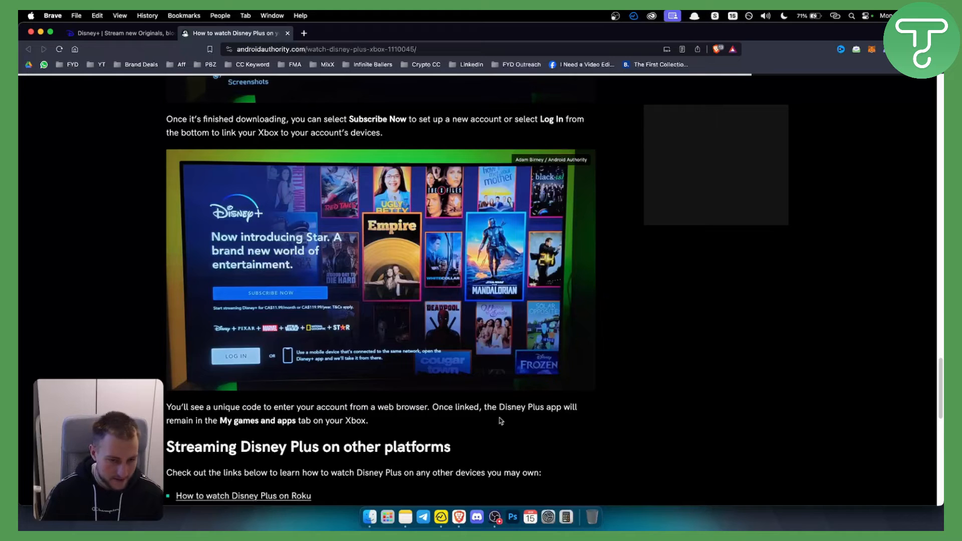
{"action": "left_click_drag", "start_coordinate": [219, 420], "coordinate": [368, 420]}
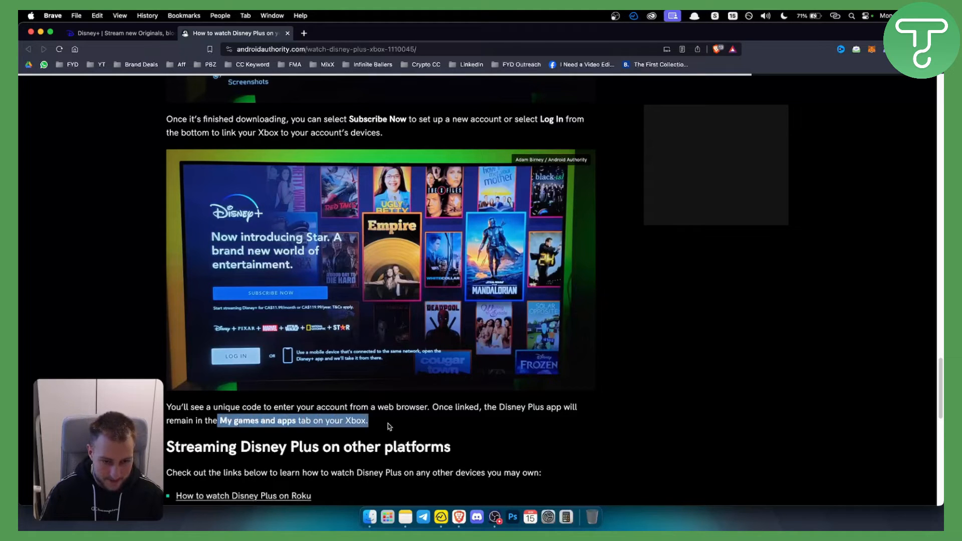